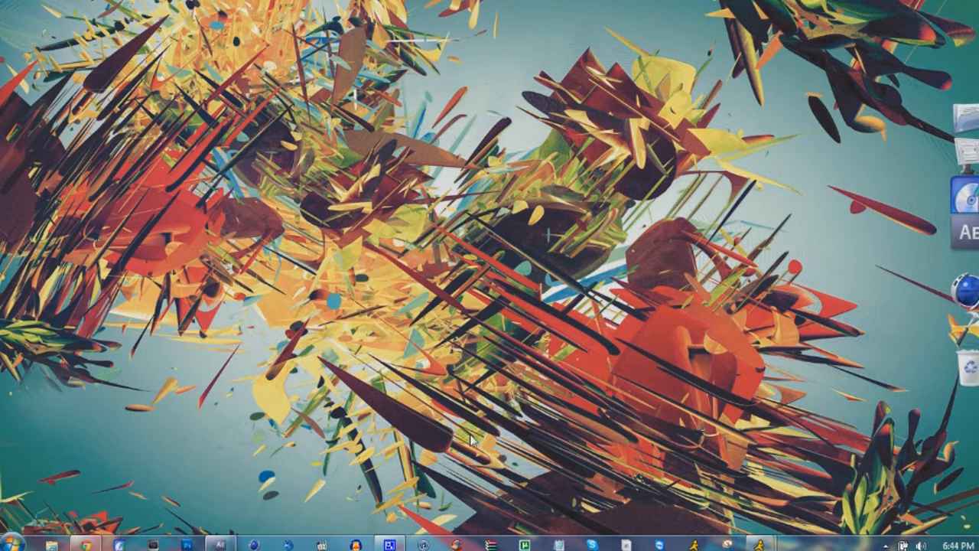
mouse_move(358, 407)
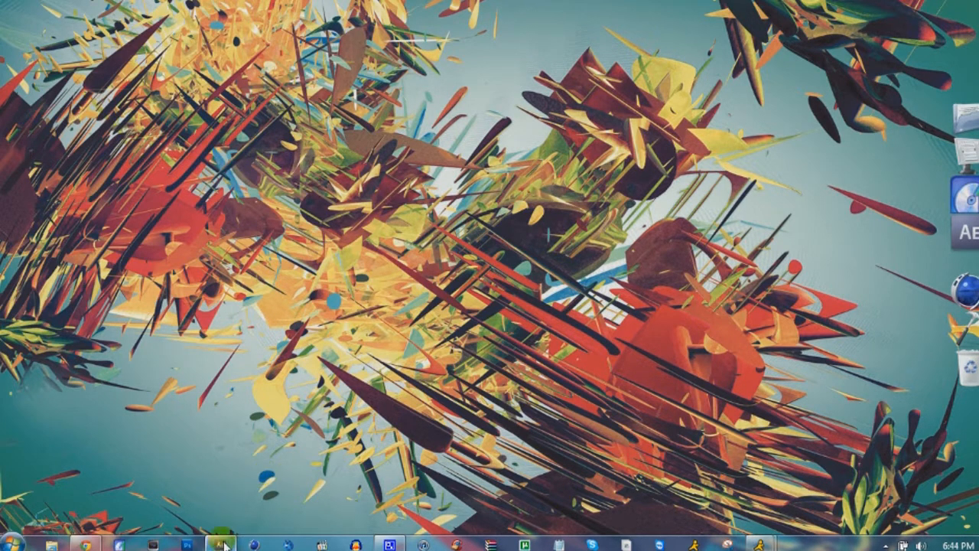
Switch to the hyped angle project and scroll through the Effect Controls.
click(221, 543)
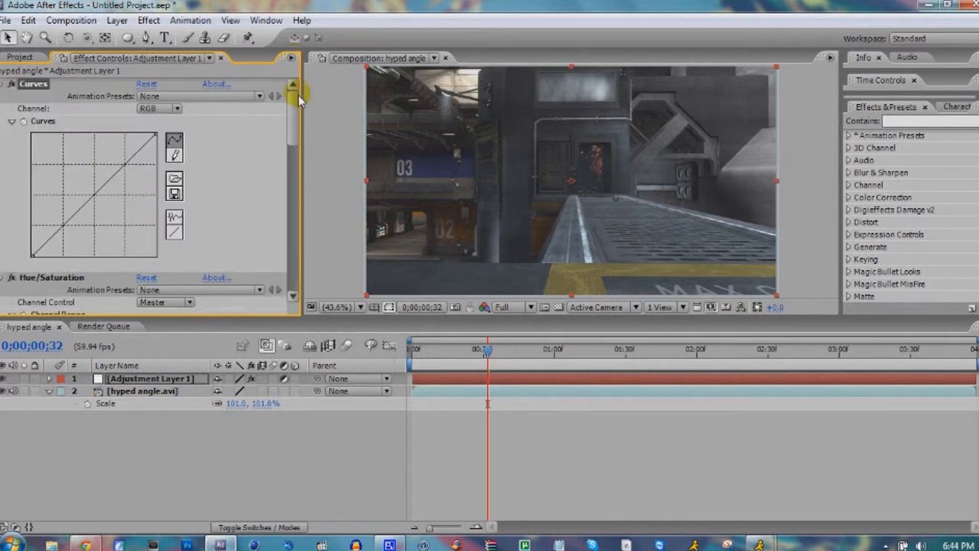
mouse_move(347, 196)
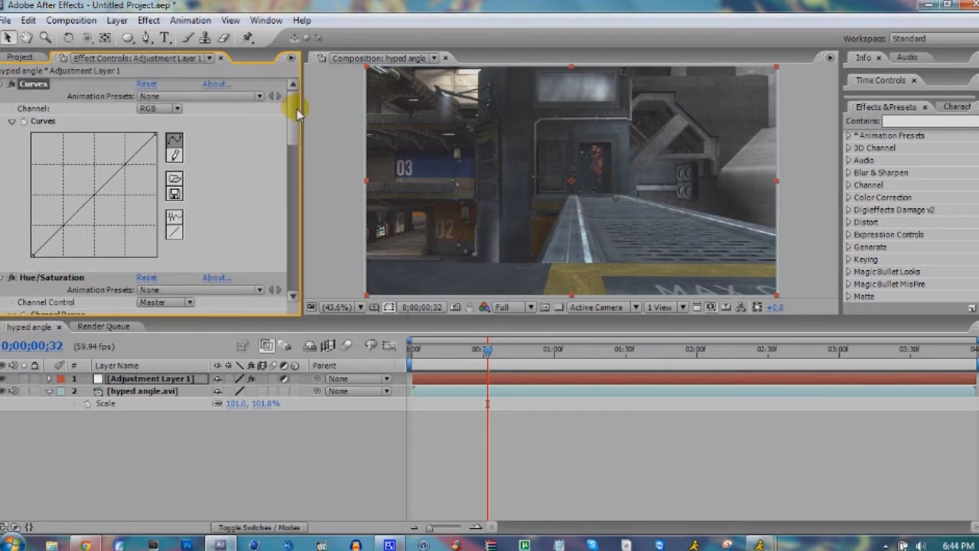
scroll(down, 3)
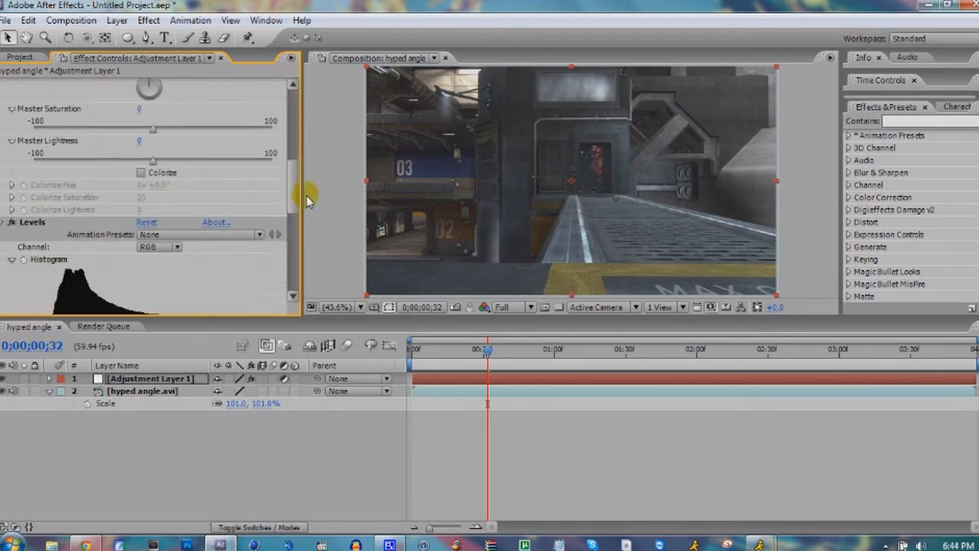
scroll(down, 3)
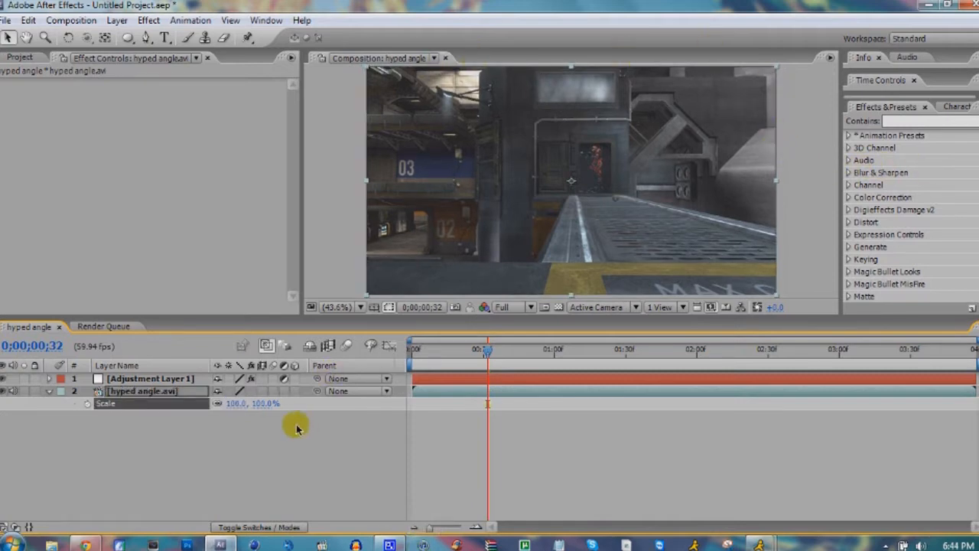
Set the hyped angle.avi scale back to 101% and select Adjustment Layer 1's Curves.
double_click(234, 403)
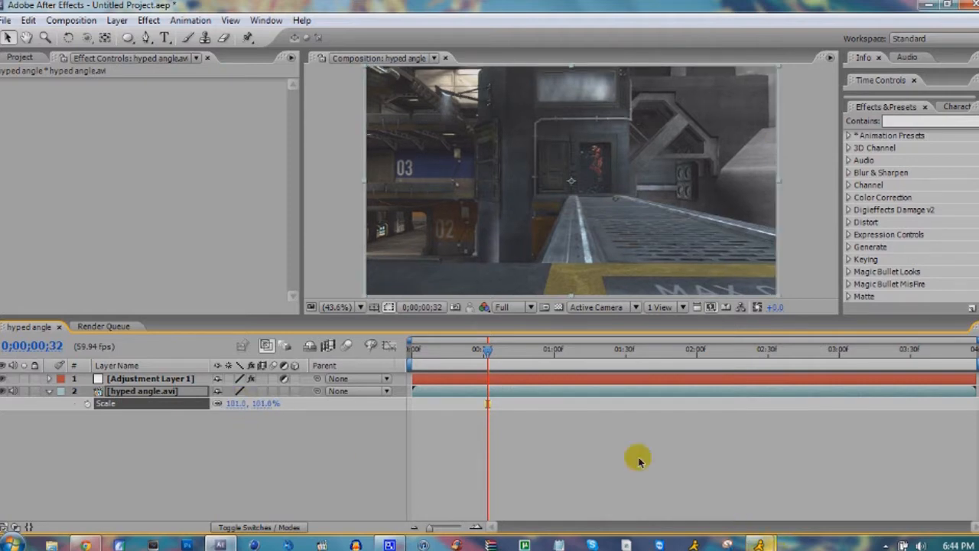
click(149, 378)
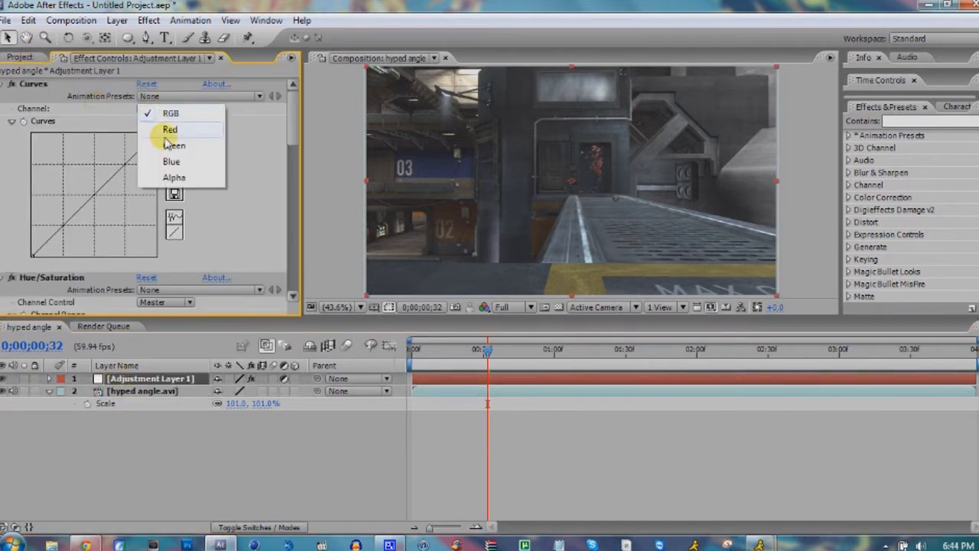
Bend the Blue curve and push the Red curve upward to warm the footage.
click(170, 128)
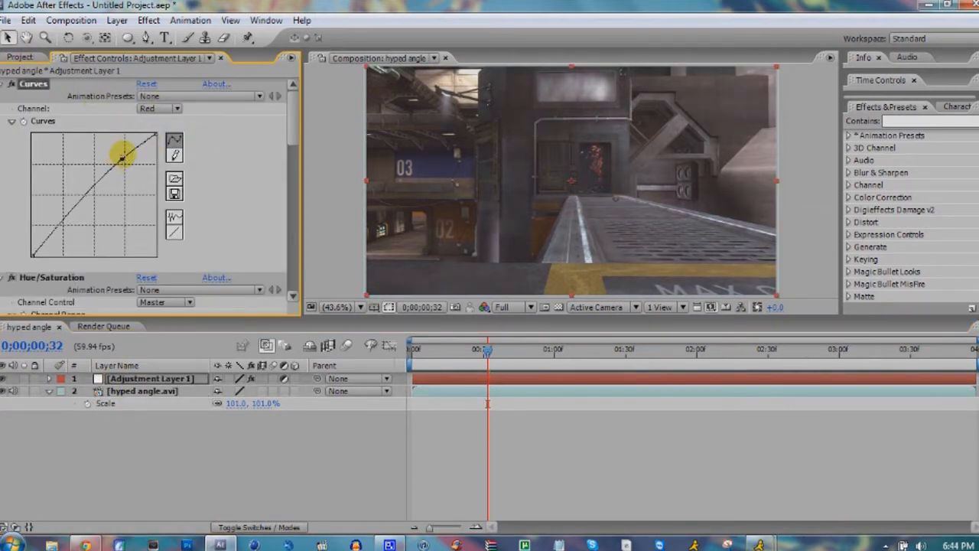
click(158, 108)
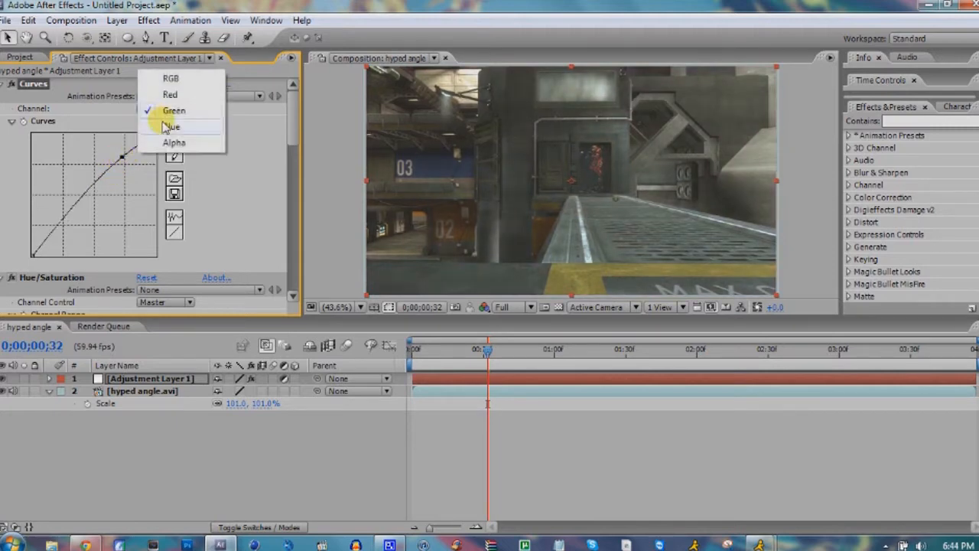
click(172, 125)
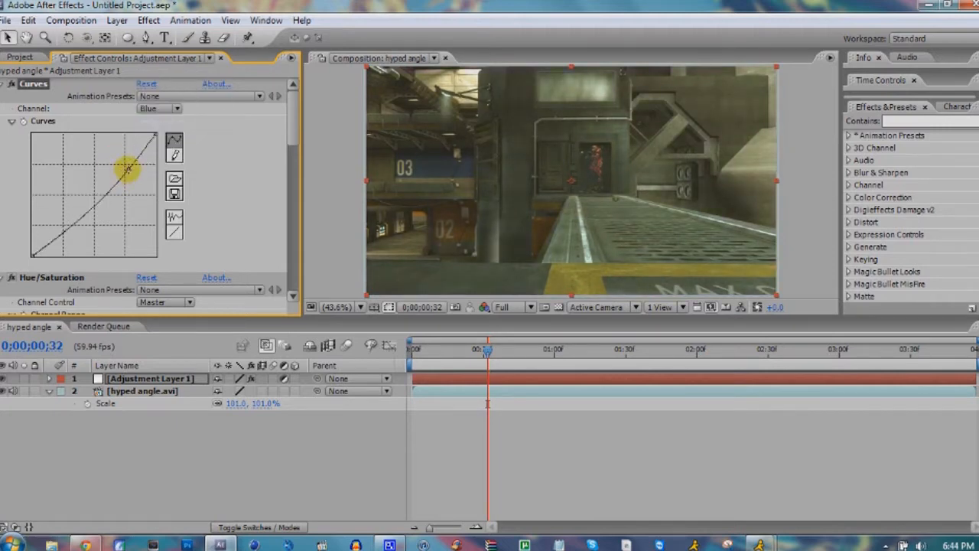
drag(129, 167, 129, 160)
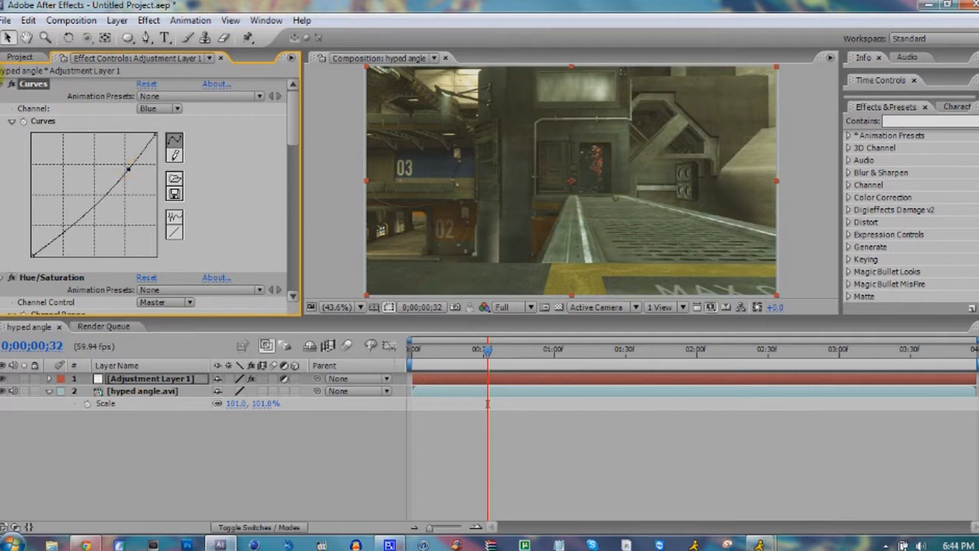
click(175, 107)
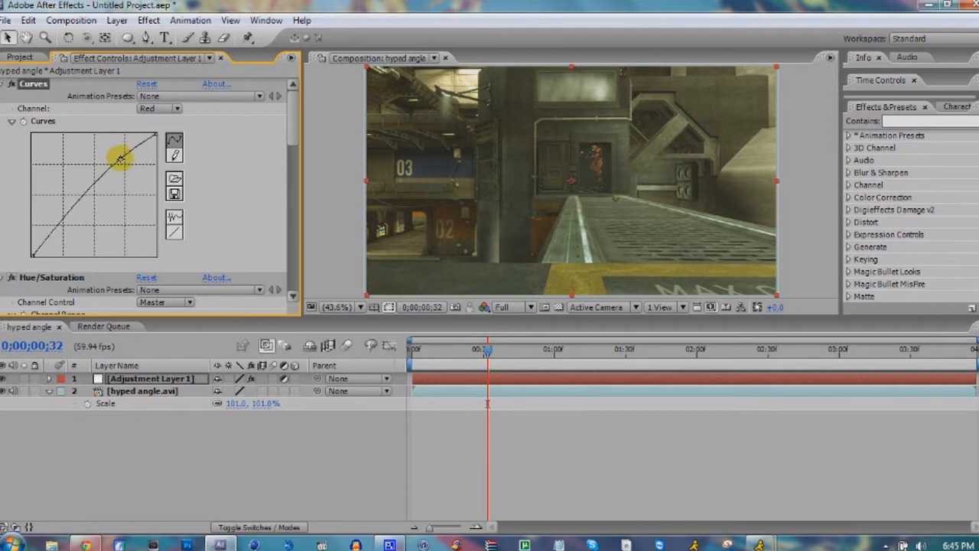
drag(118, 156, 118, 153)
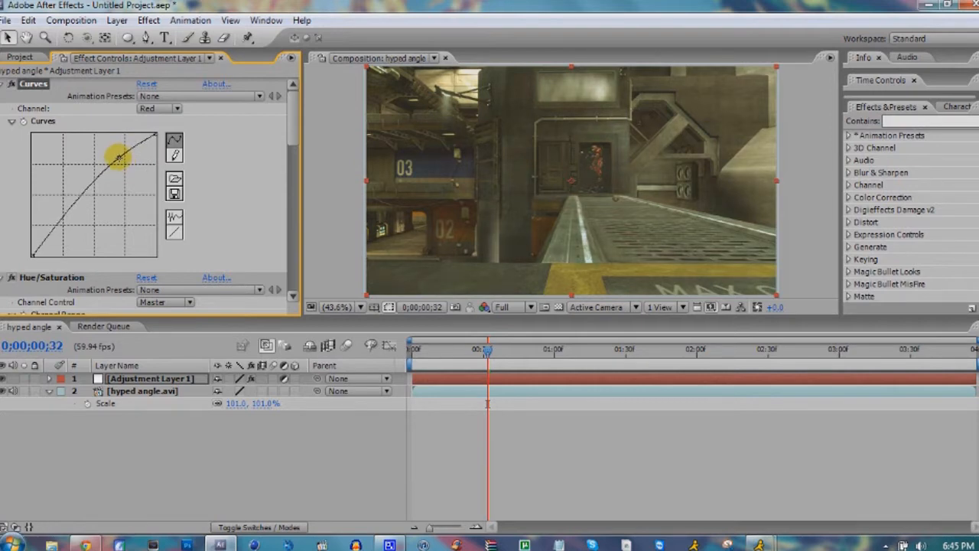
drag(118, 153, 118, 157)
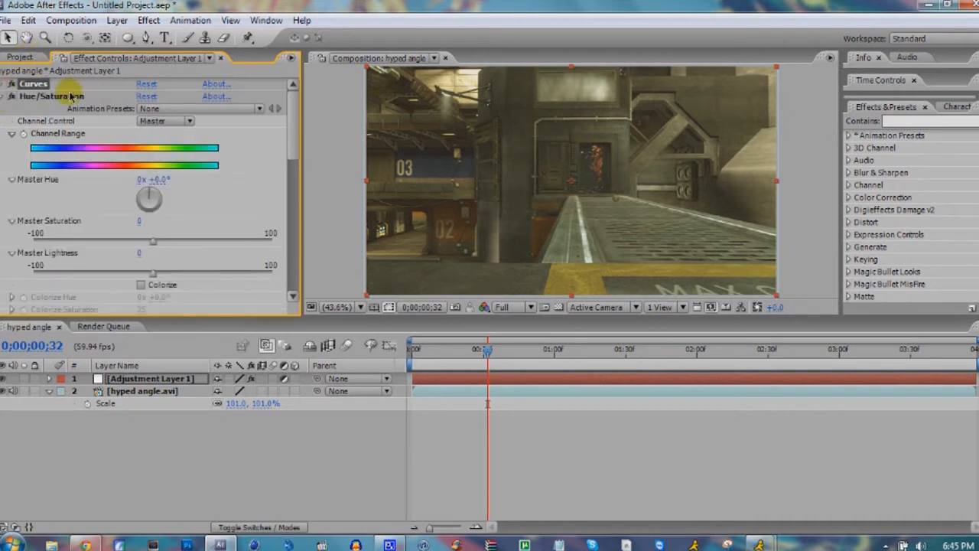
Lower Hue/Saturation master saturation to about -19.
drag(152, 241, 132, 241)
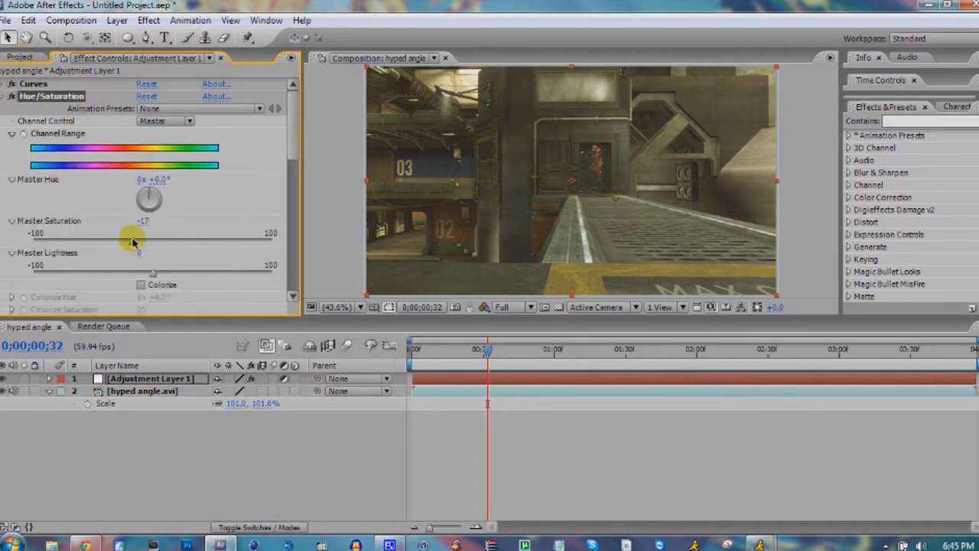
drag(127, 233, 129, 233)
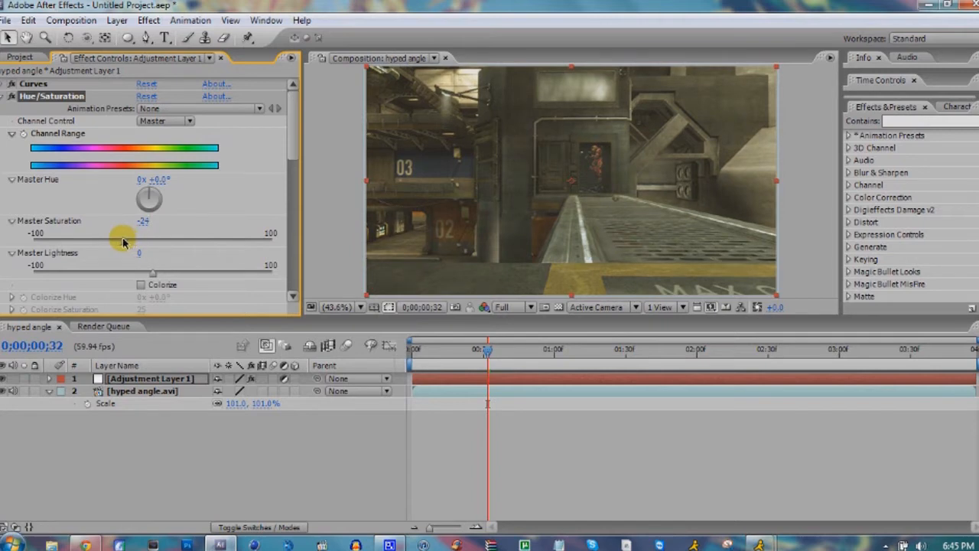
drag(122, 233, 110, 232)
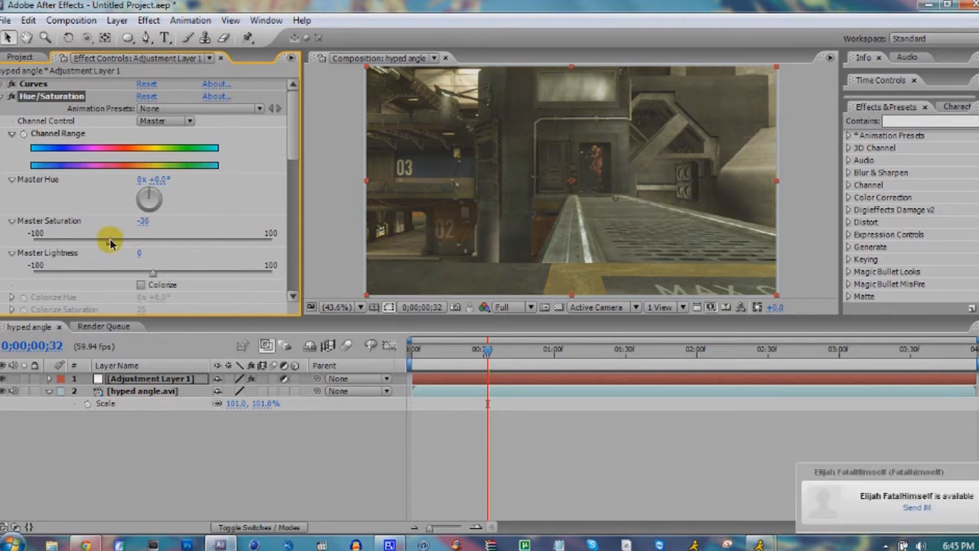
drag(111, 244, 126, 243)
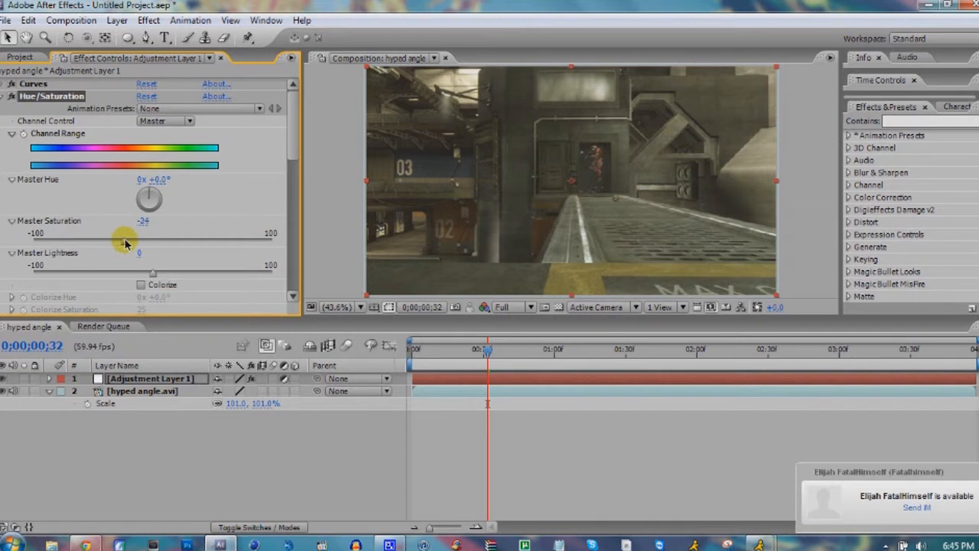
drag(122, 234, 134, 233)
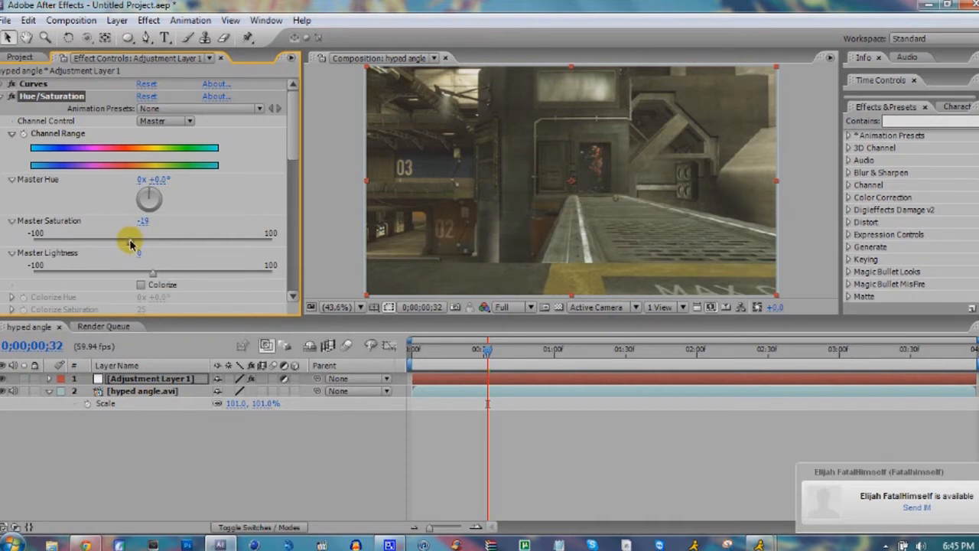
drag(130, 242, 127, 242)
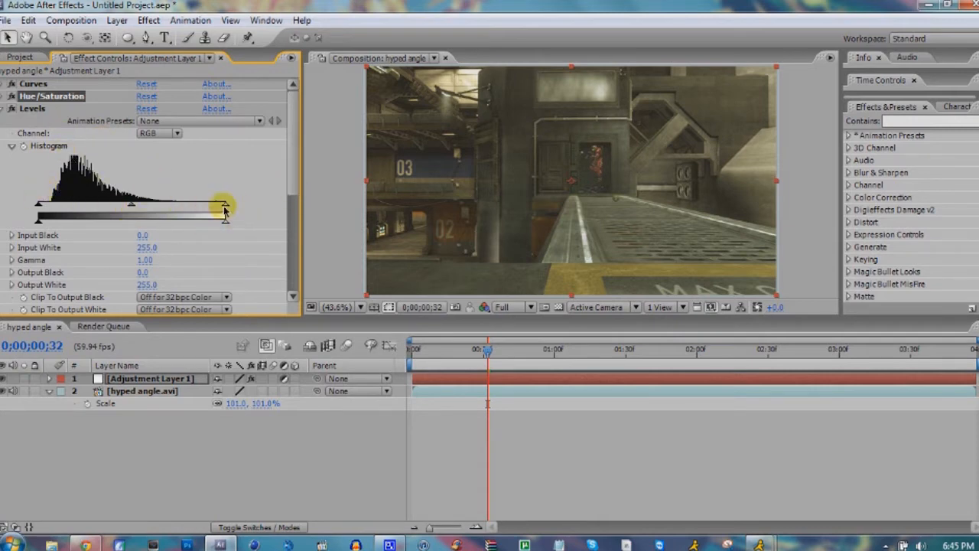
Set Levels input white to 188, input black to 18 and gamma to 0.85.
drag(225, 205, 216, 205)
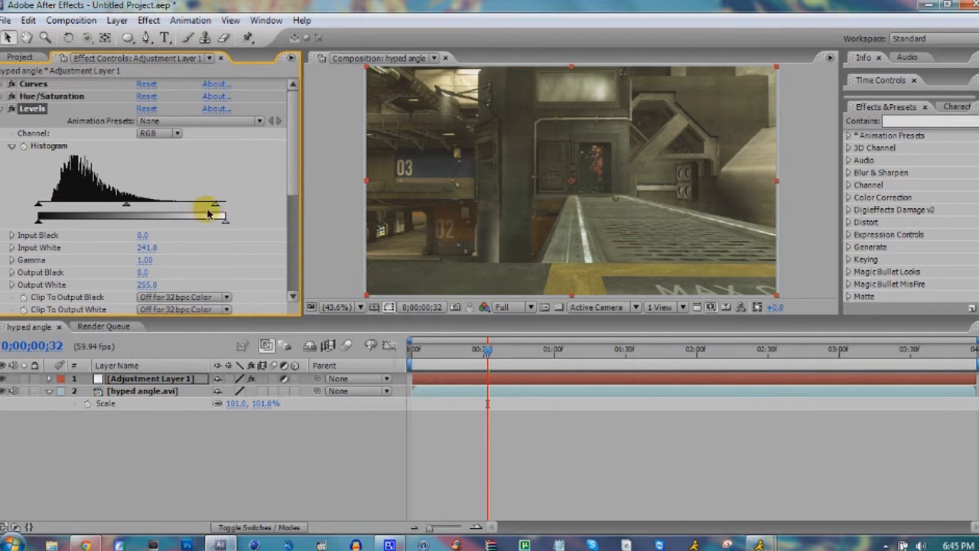
drag(216, 205, 172, 205)
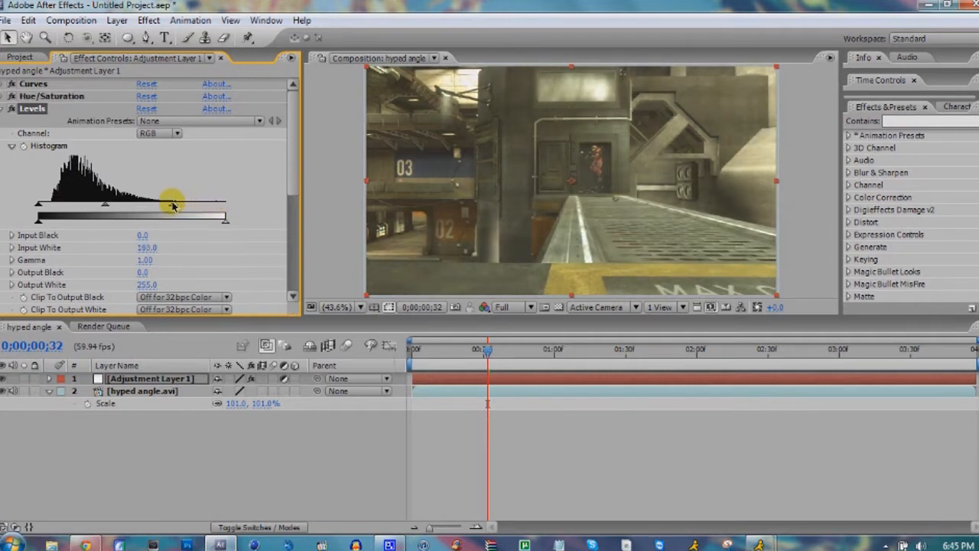
drag(184, 207, 178, 206)
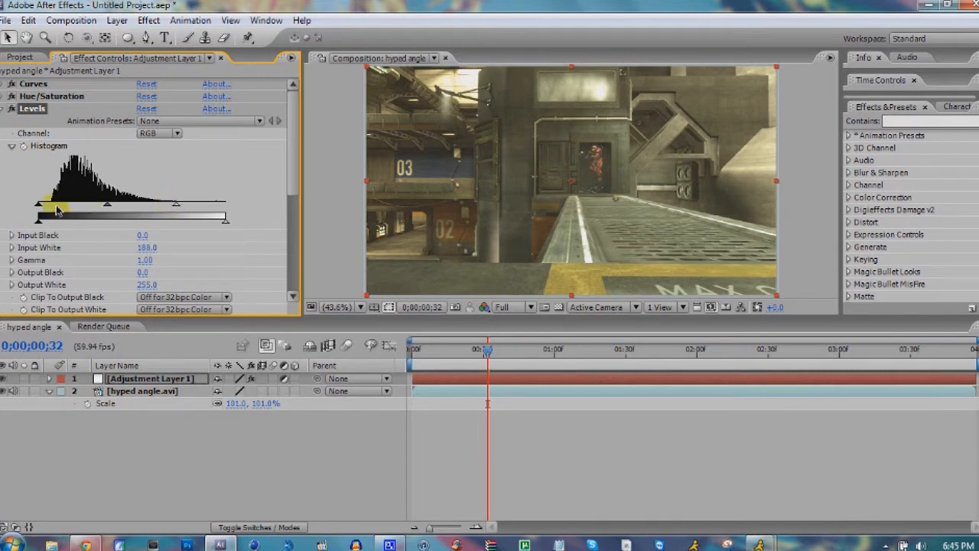
drag(57, 212, 52, 207)
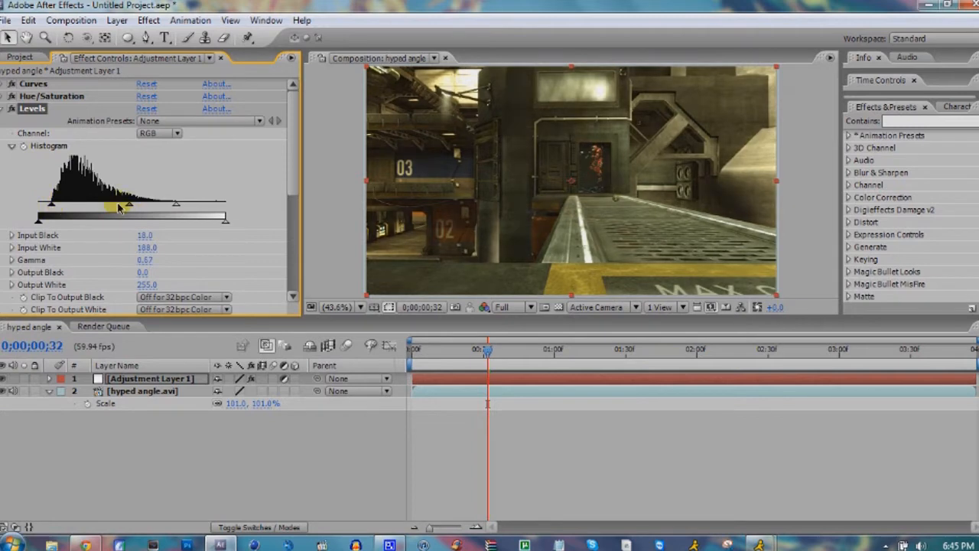
drag(129, 204, 123, 204)
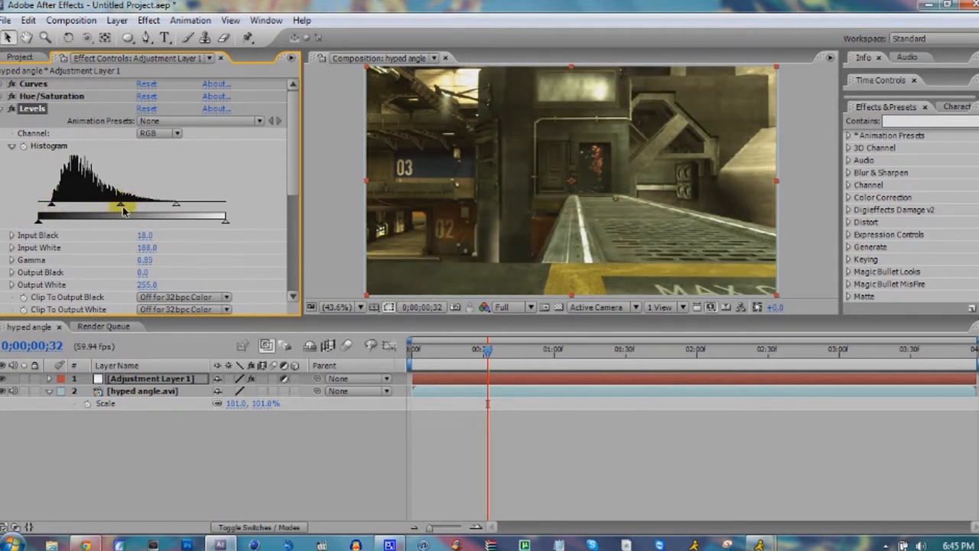
drag(118, 207, 132, 208)
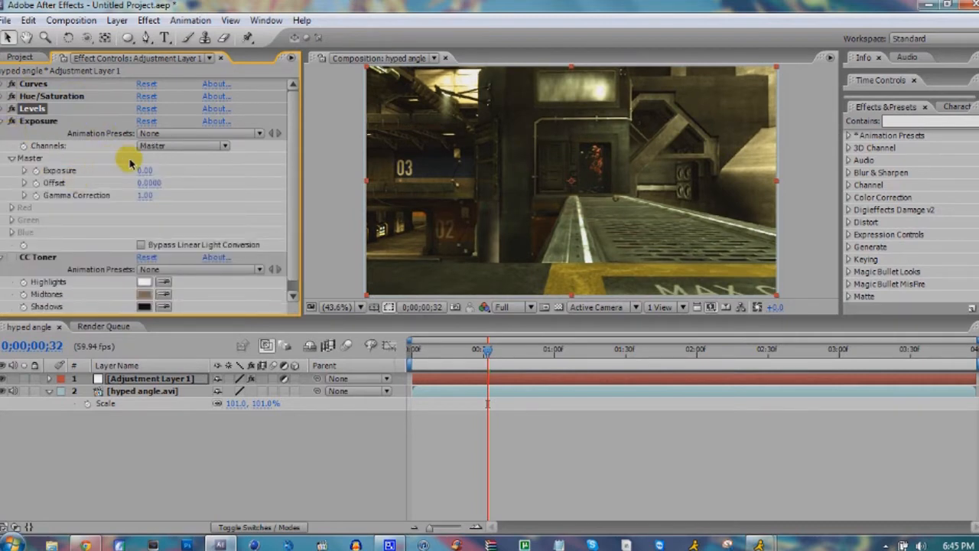
Set Exposure to 0.20 with gamma correction 0.89.
click(144, 170)
text(0.2)
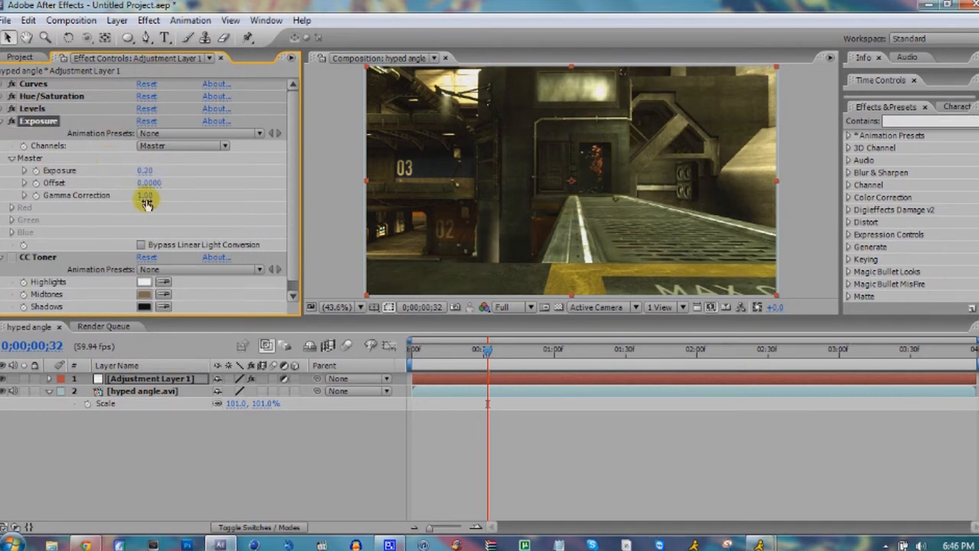
drag(145, 195, 140, 206)
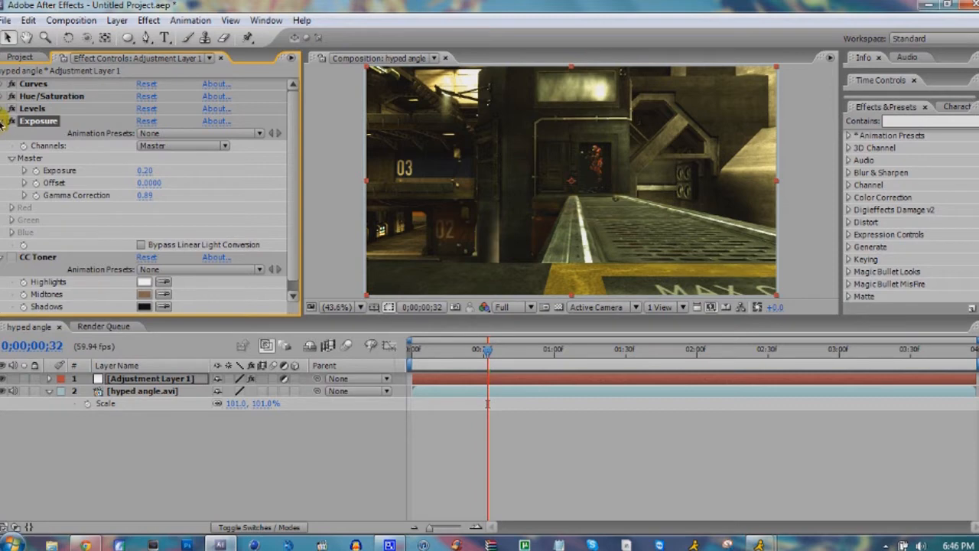
Collapse the Exposure effect's settings.
click(9, 121)
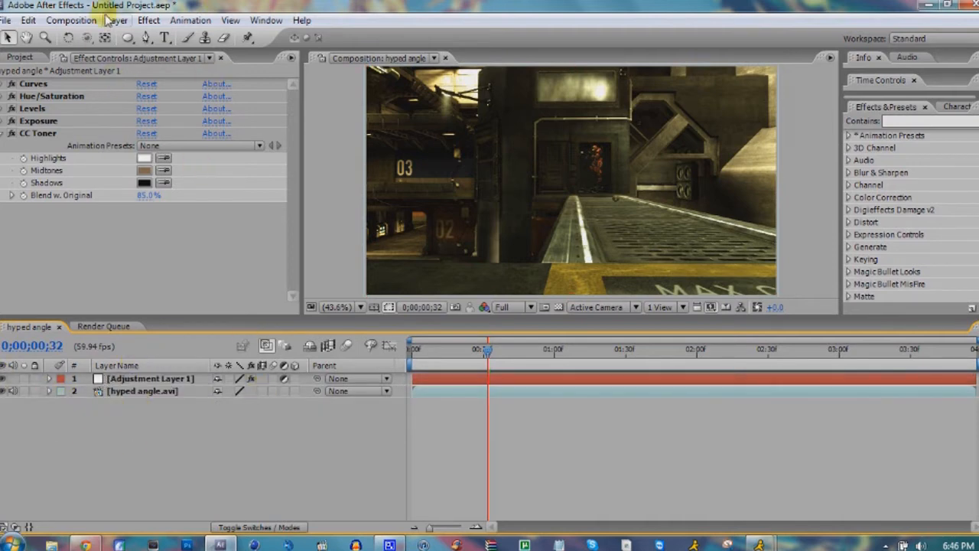
mouse_move(119, 9)
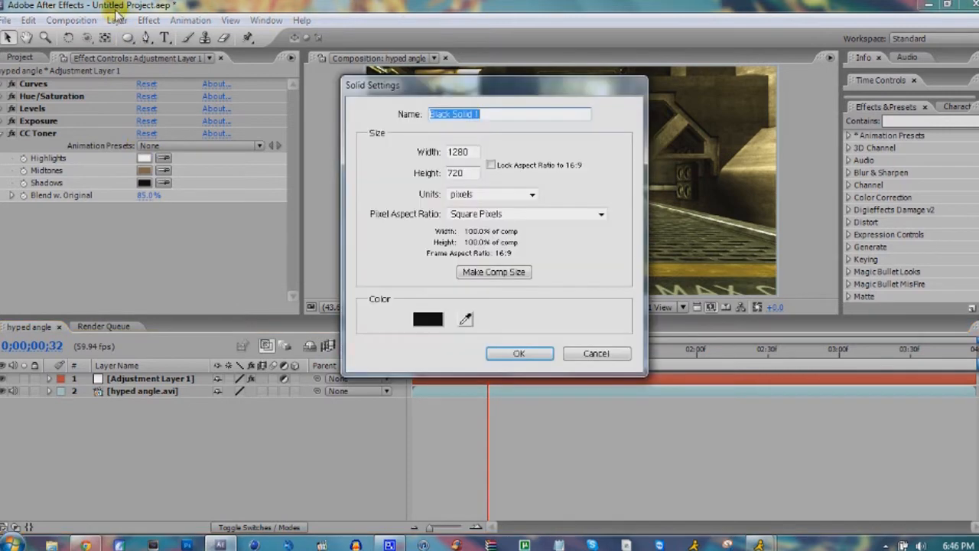
Create the black solid with a subtracted full-frame ellipse mask feathered to about 261.
click(520, 354)
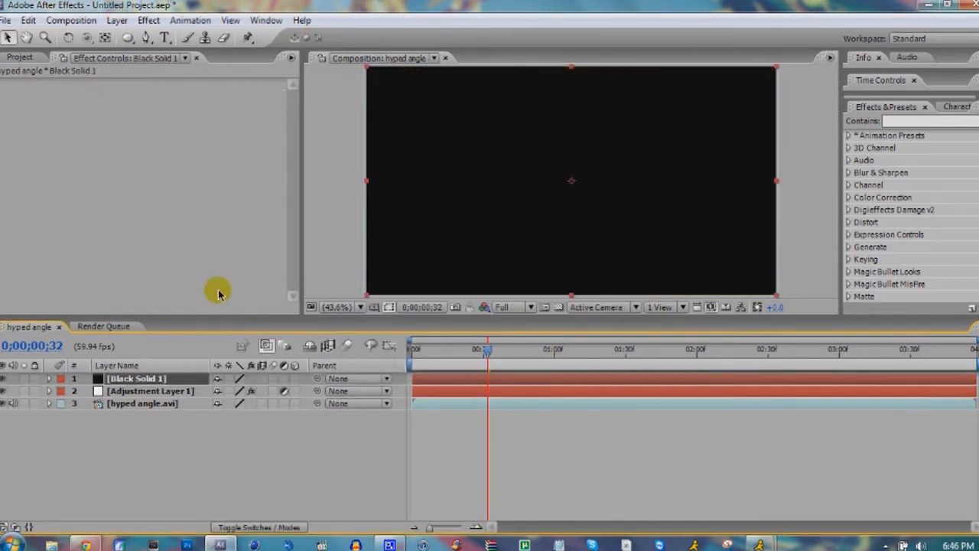
click(128, 39)
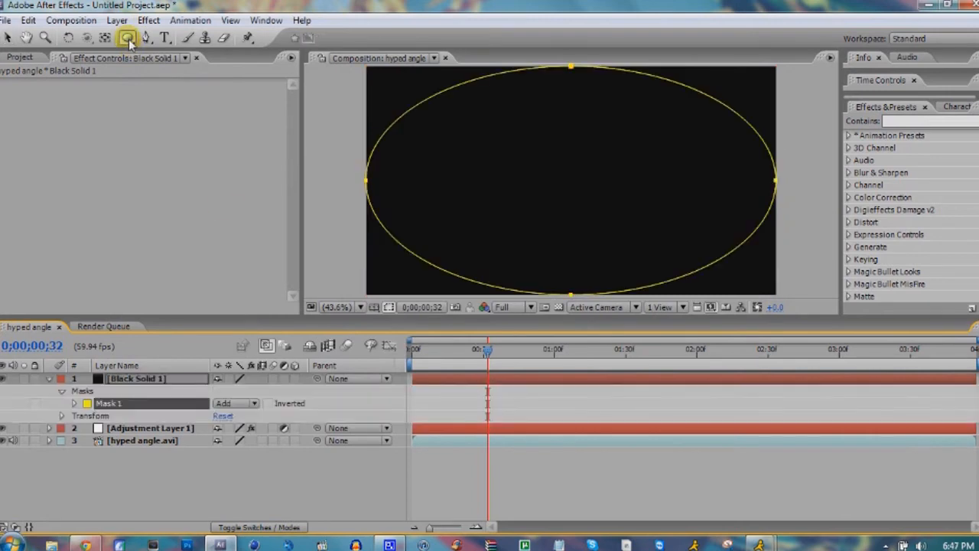
click(232, 403)
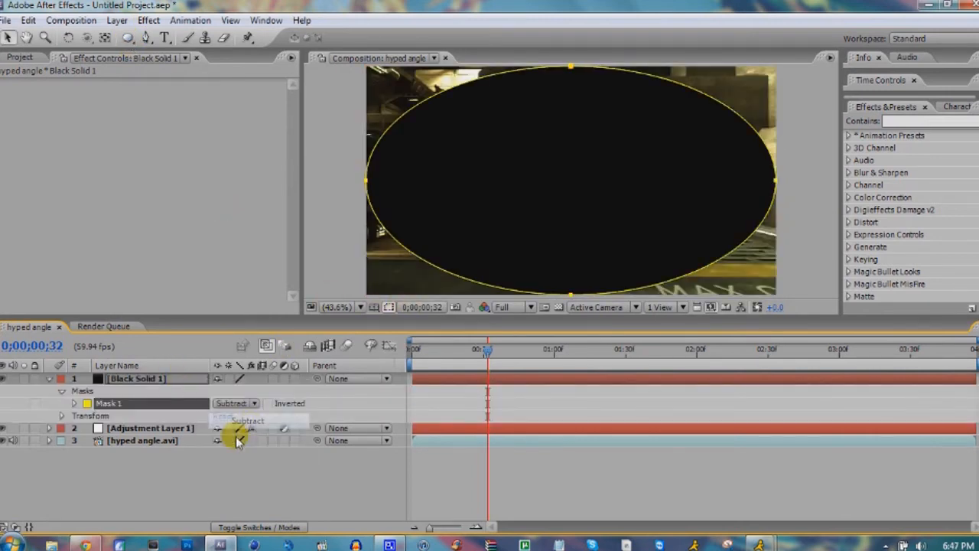
click(74, 403)
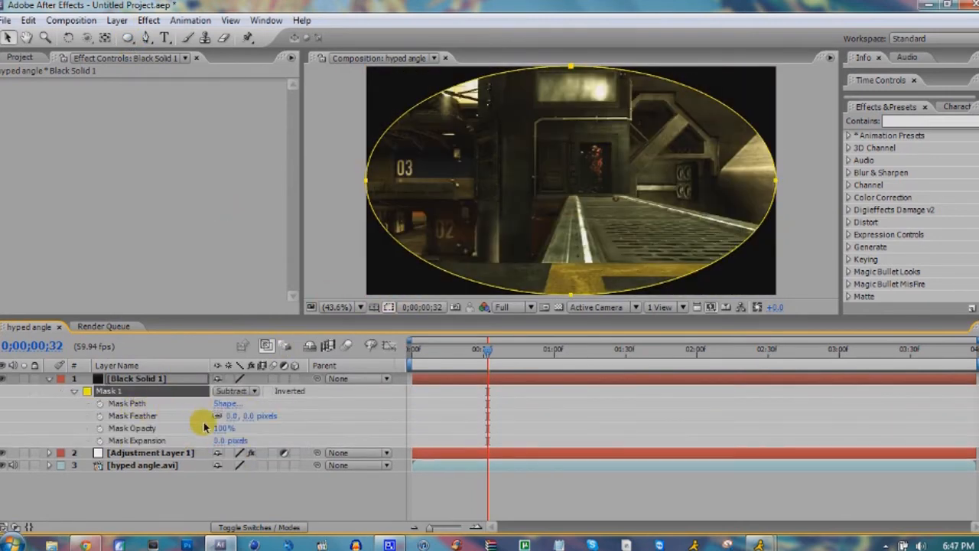
drag(229, 415, 268, 416)
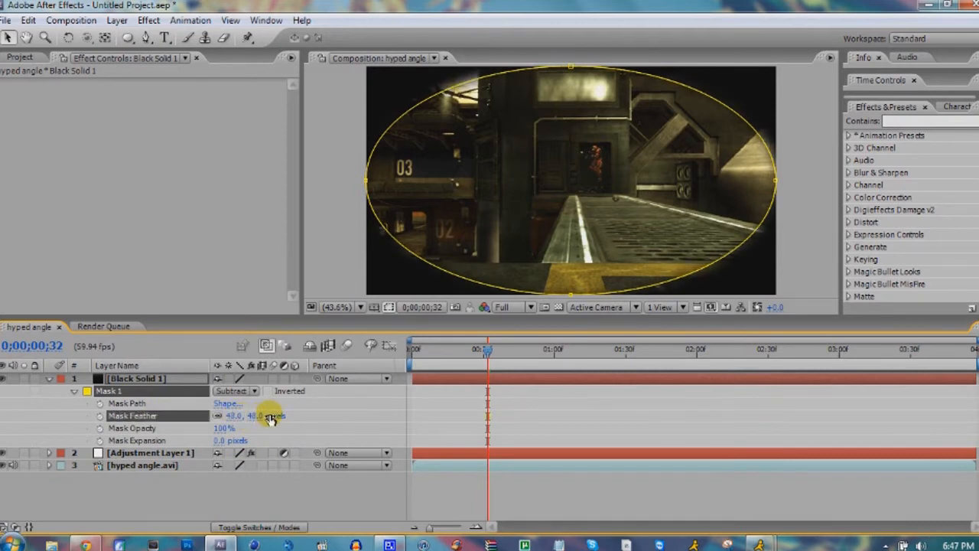
drag(245, 415, 401, 409)
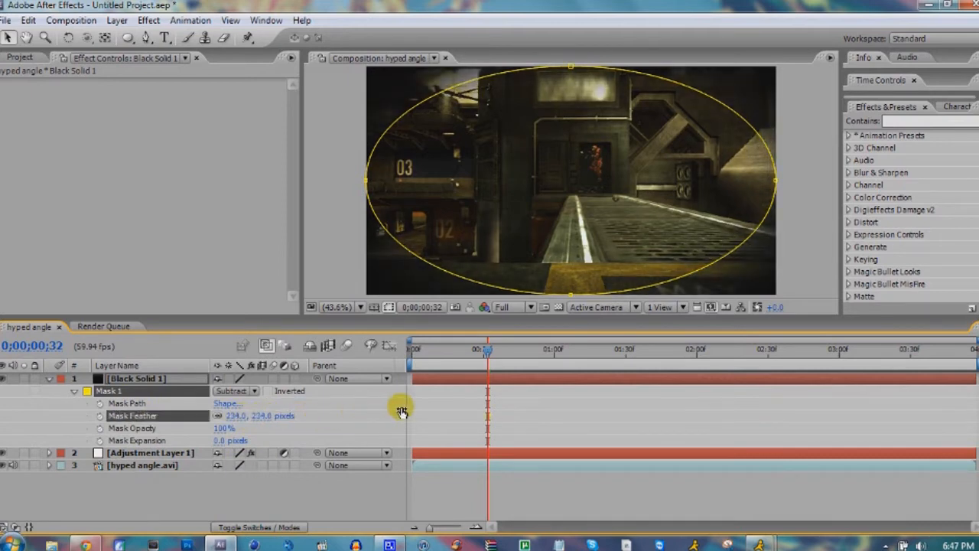
drag(403, 409, 417, 405)
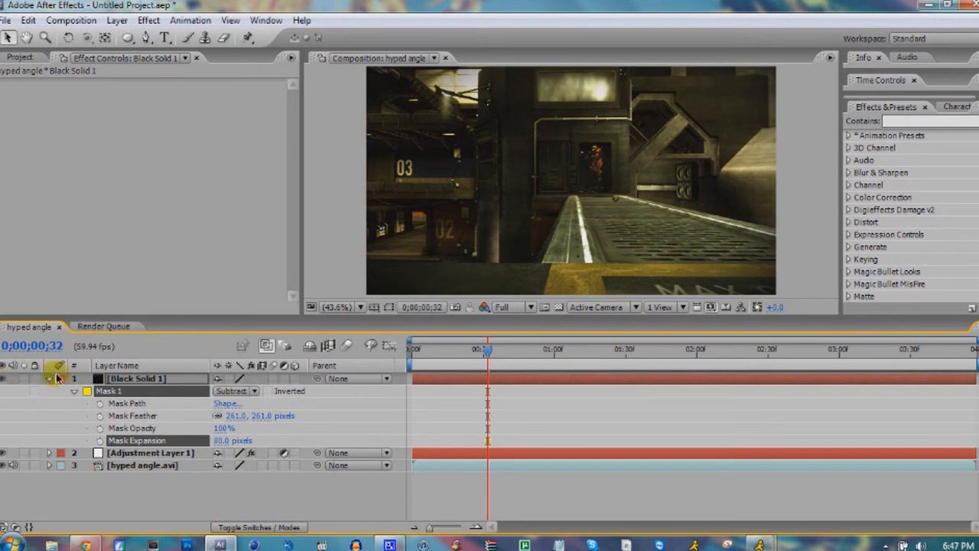
Add a spot light layer, Light 1, to the composition.
click(58, 378)
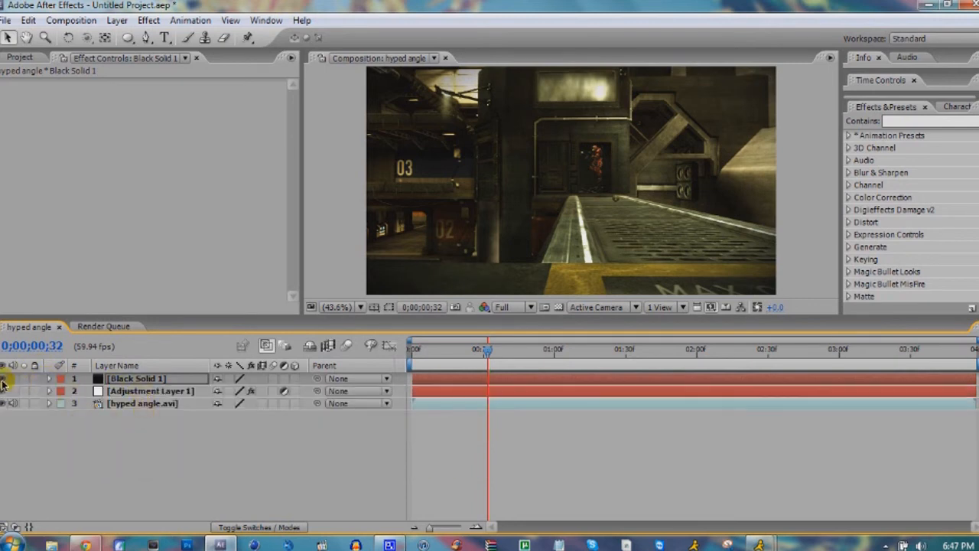
click(117, 21)
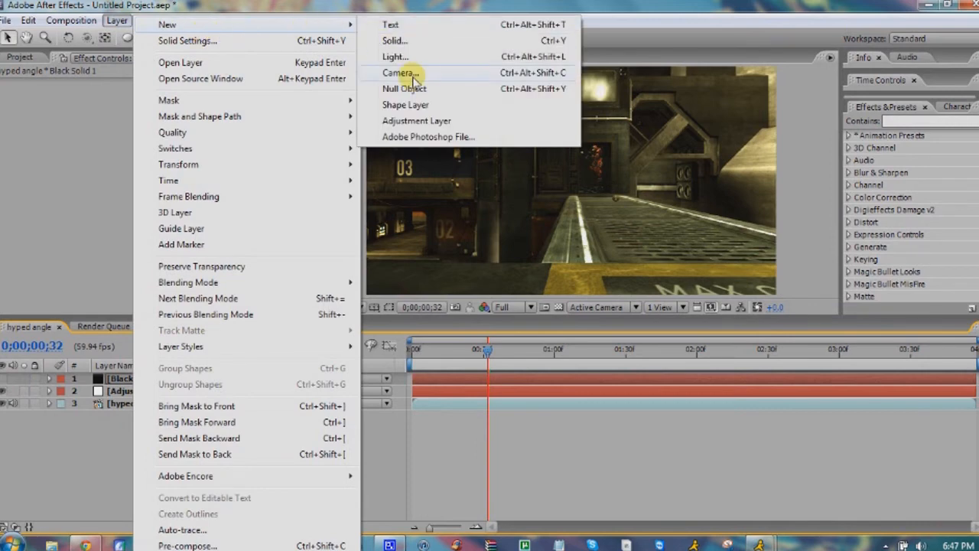
click(395, 56)
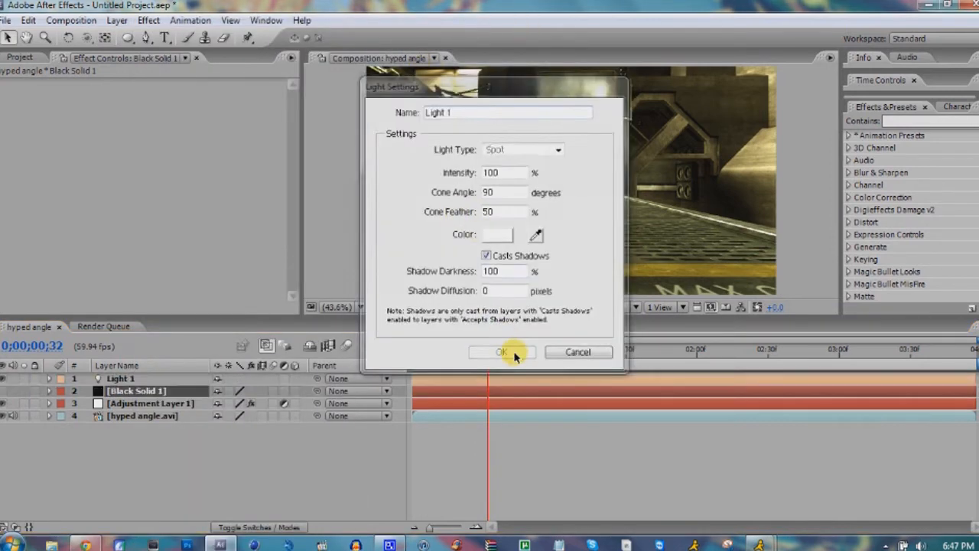
click(502, 352)
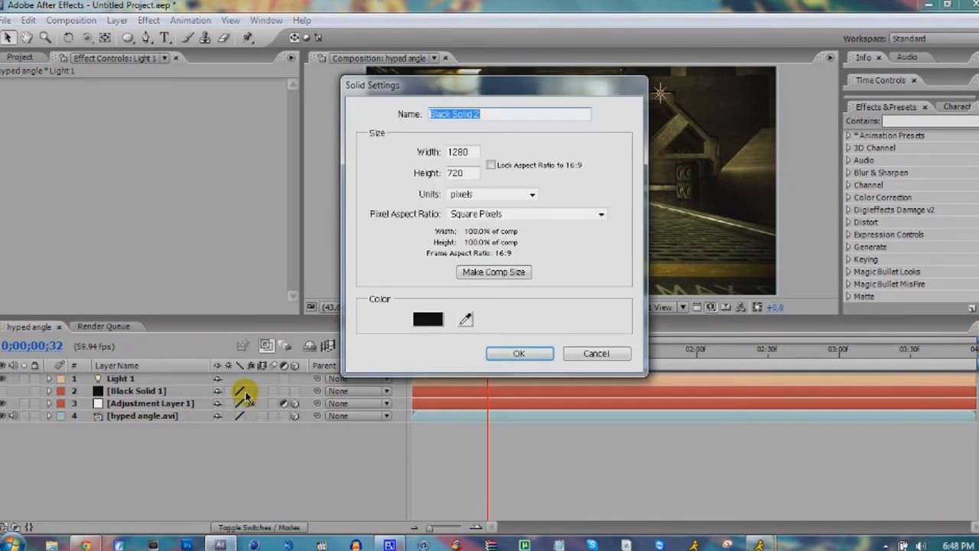
Create Black Solid 2 and reduce its Optical Flares to a single Glow element.
click(519, 353)
text(optic)
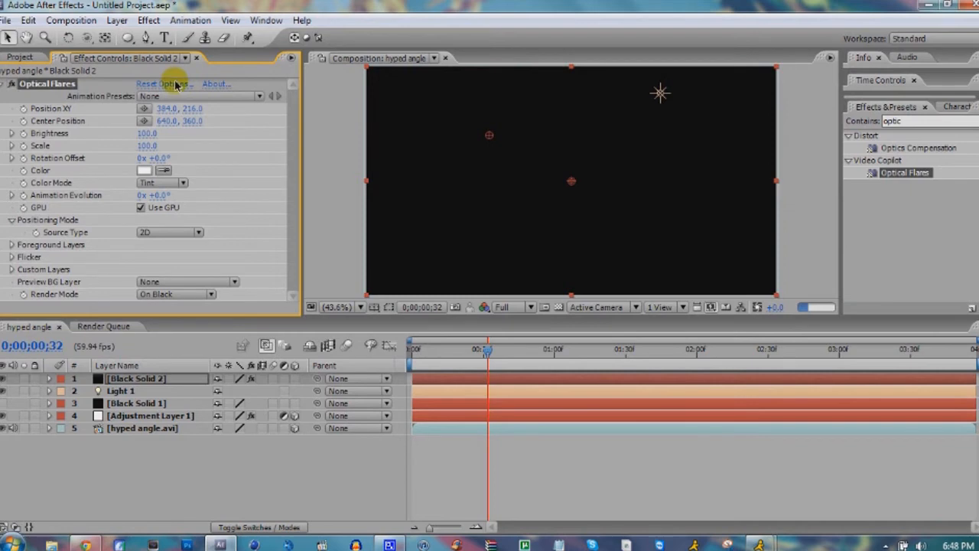
click(160, 84)
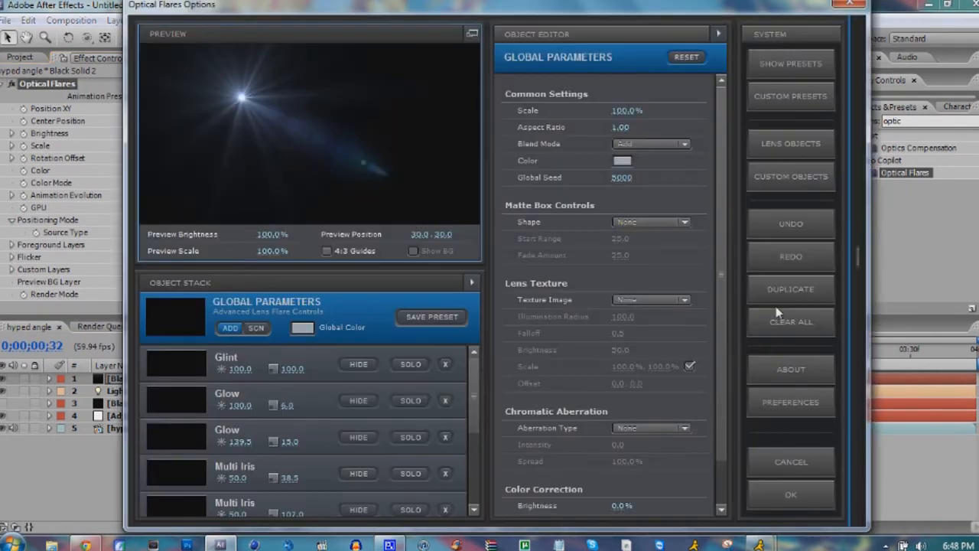
click(790, 321)
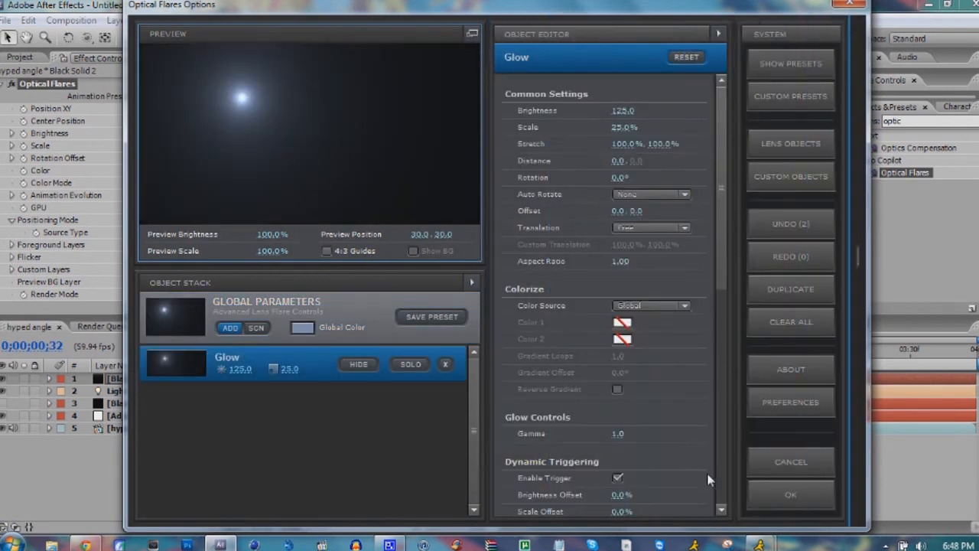
click(790, 495)
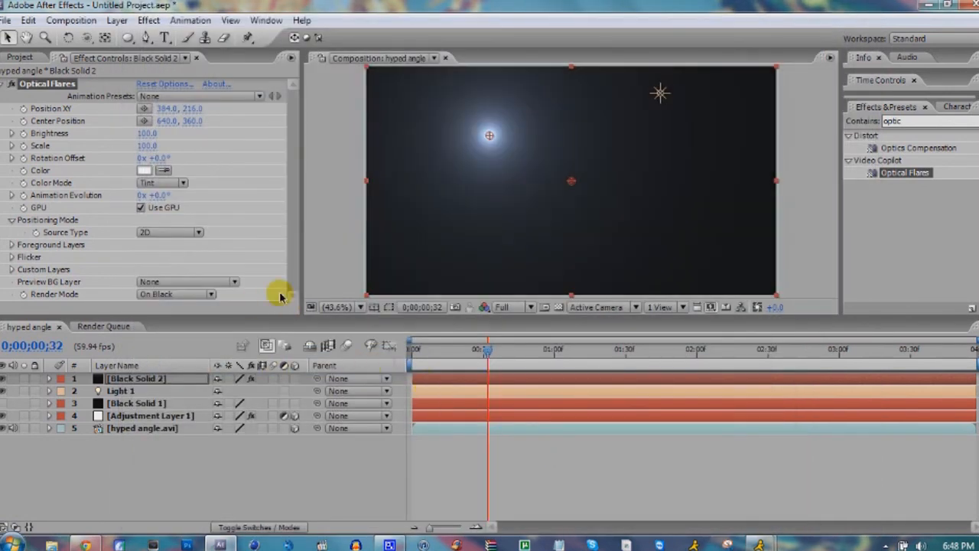
mouse_move(193, 354)
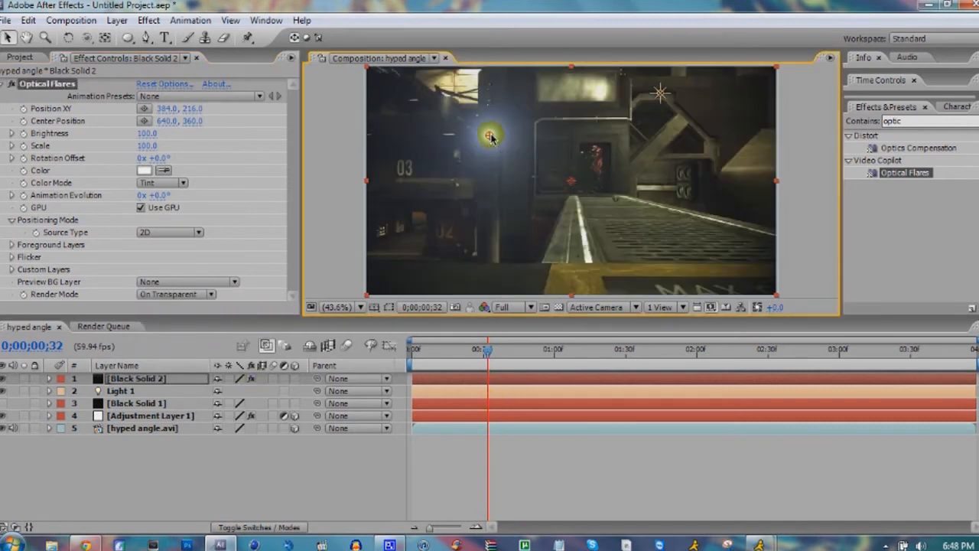
Place the glow low in the frame at scale 170 and reopen the flare options.
click(337, 307)
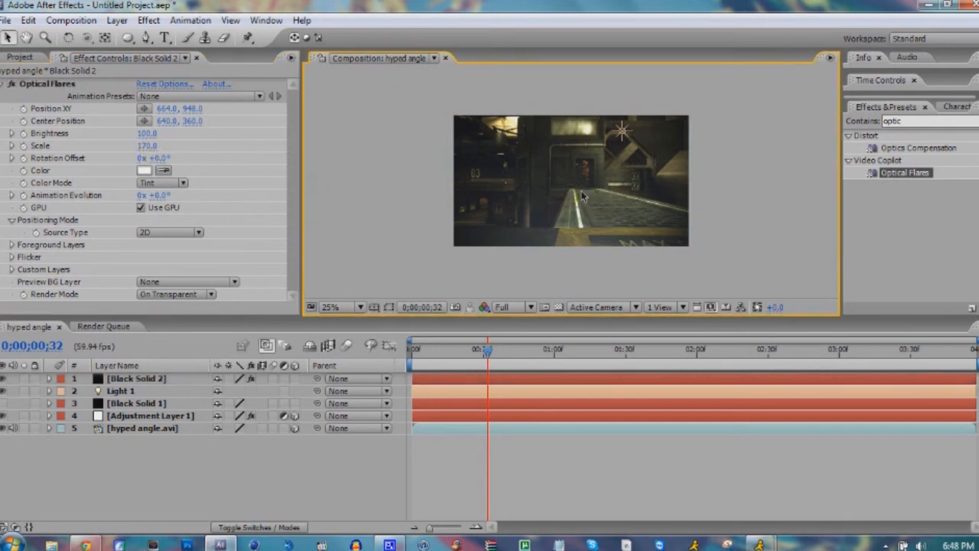
click(330, 307)
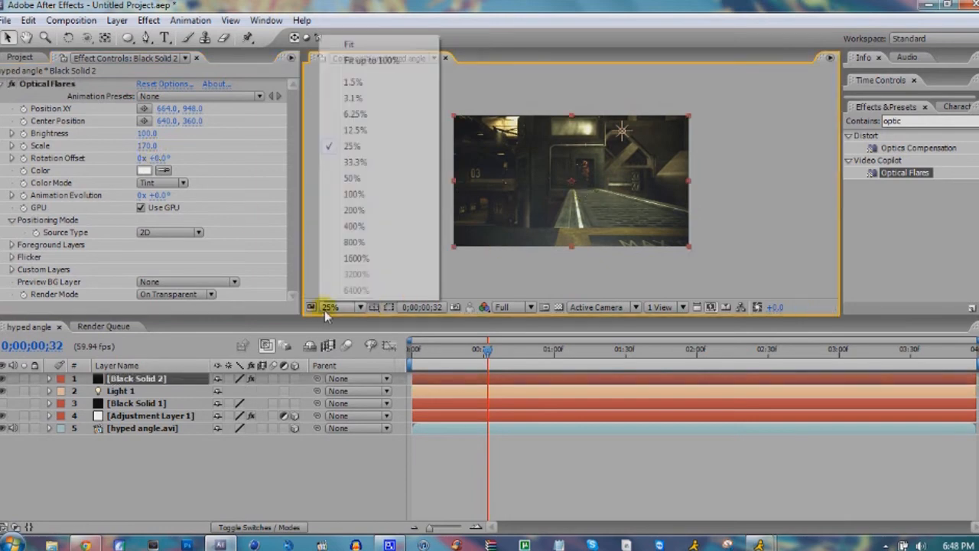
click(350, 44)
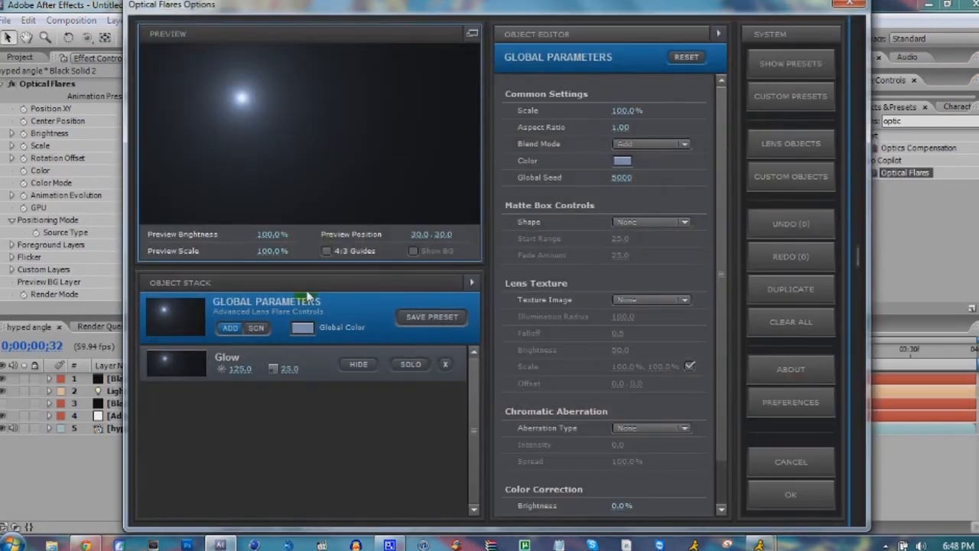
Confirm the Optical Flares options at brightness 50 and search Effects & Presets for 'glow'.
click(622, 161)
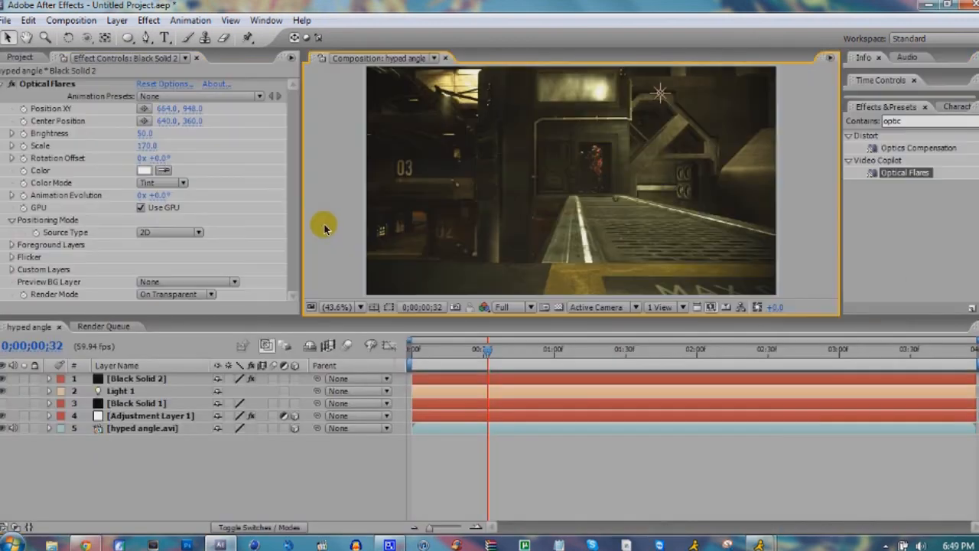
text(glow)
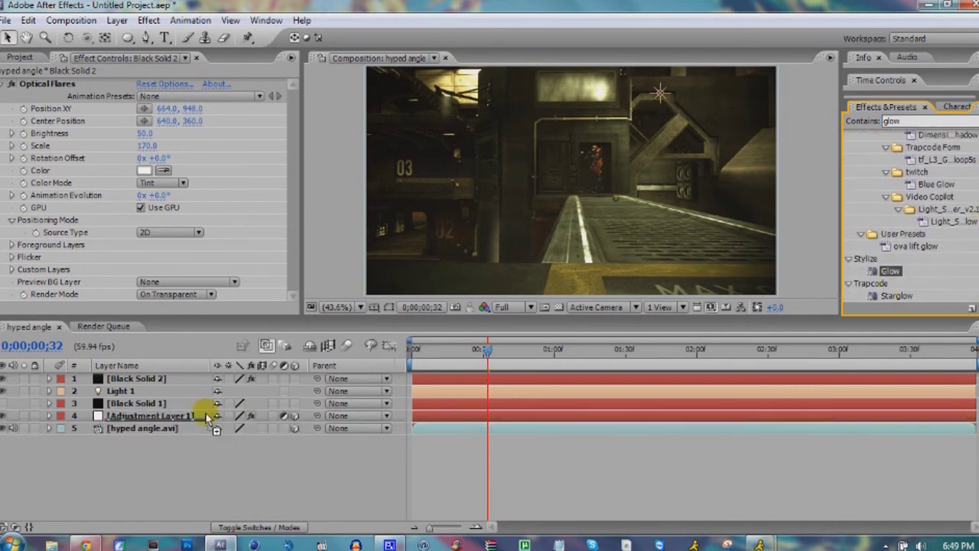
Apply Glow to Adjustment Layer 1 with threshold about 39.6% and radius 232, then show tray icons.
click(150, 415)
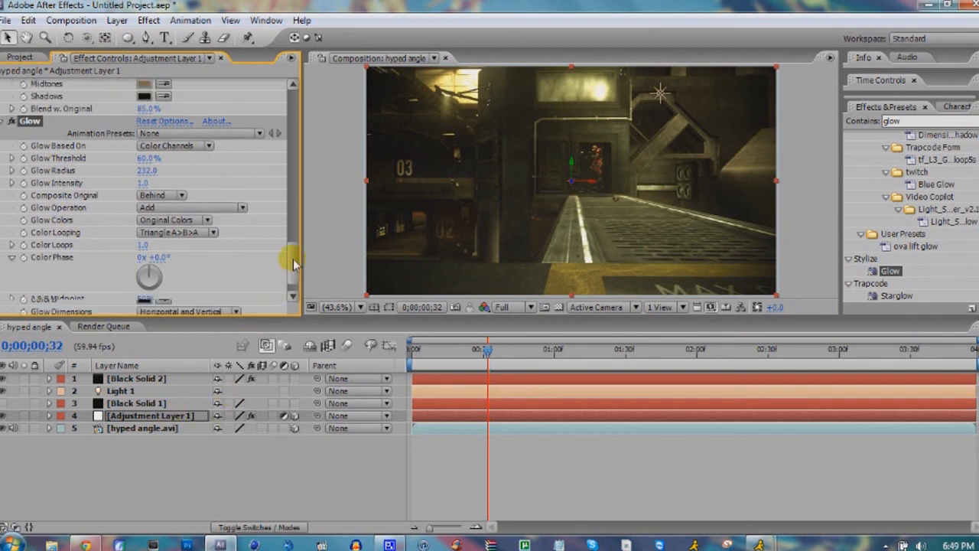
scroll(down, 3)
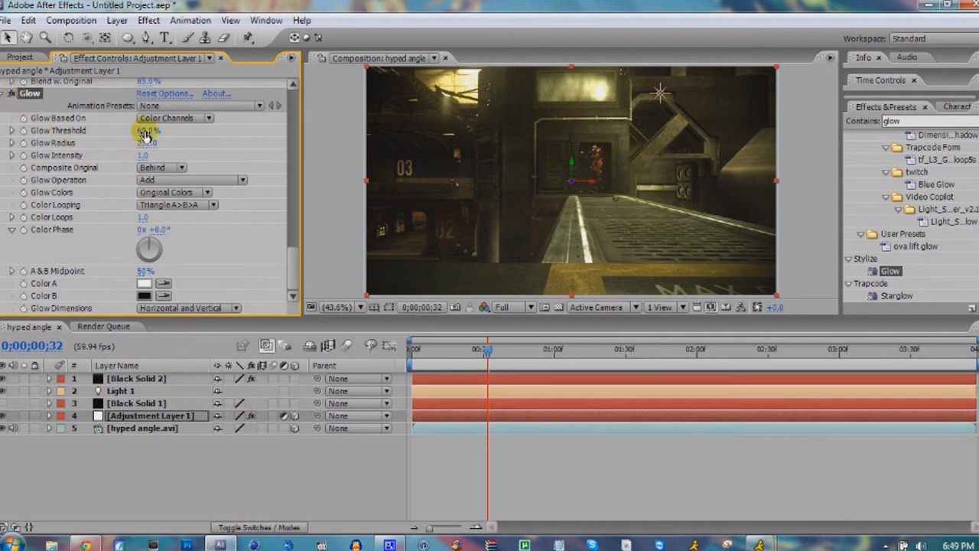
drag(149, 130, 141, 130)
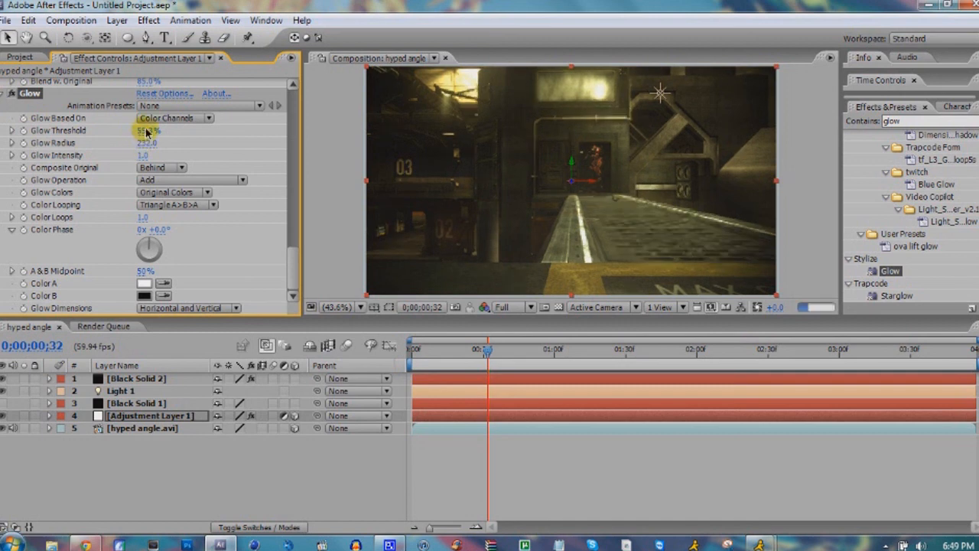
drag(149, 130, 118, 134)
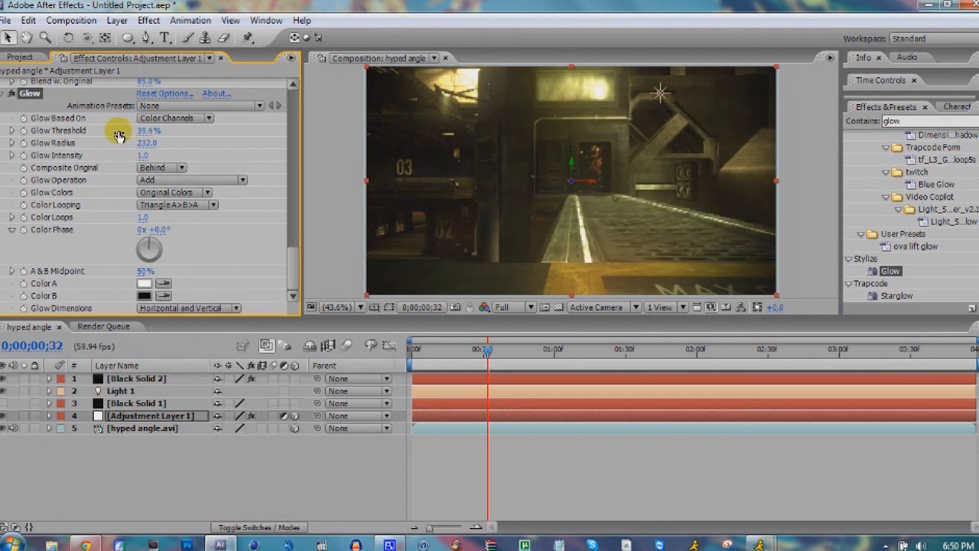
drag(147, 130, 153, 130)
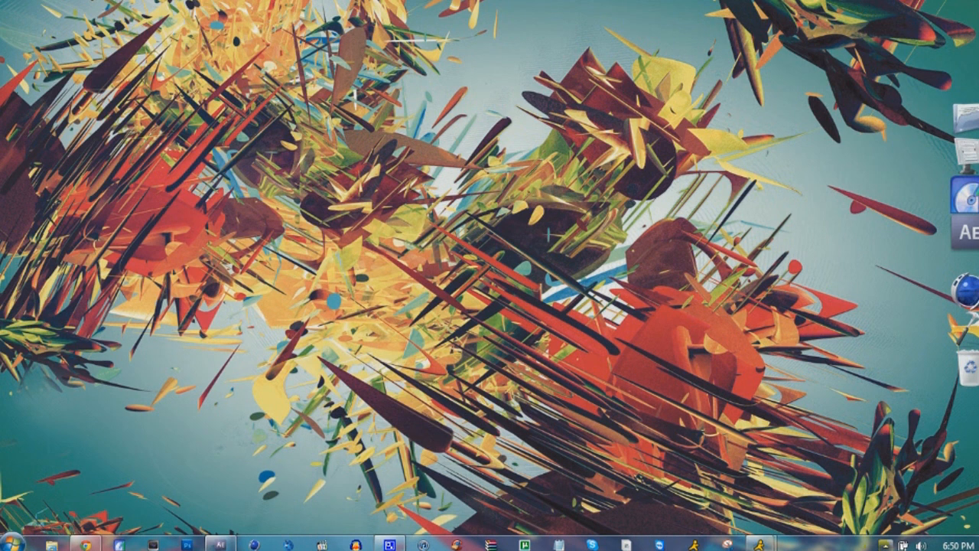
click(884, 543)
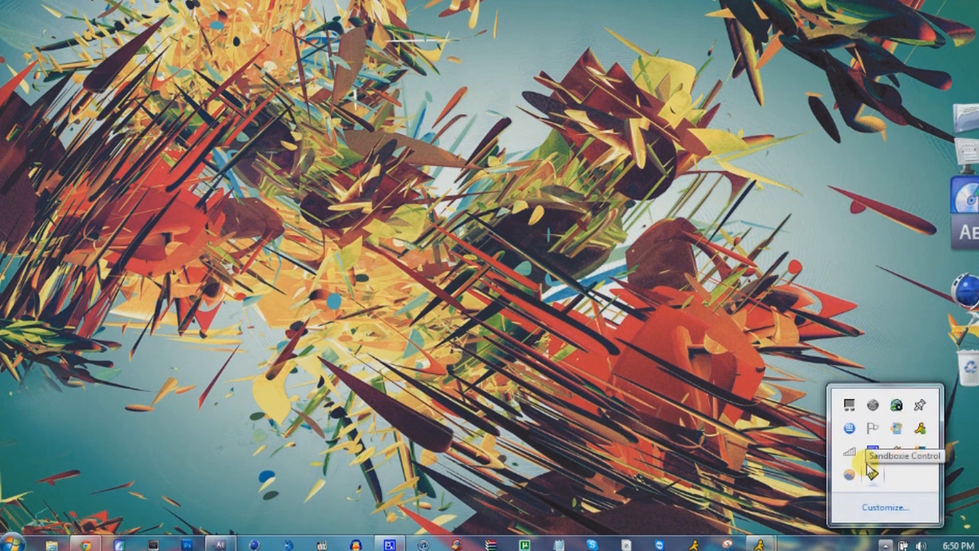